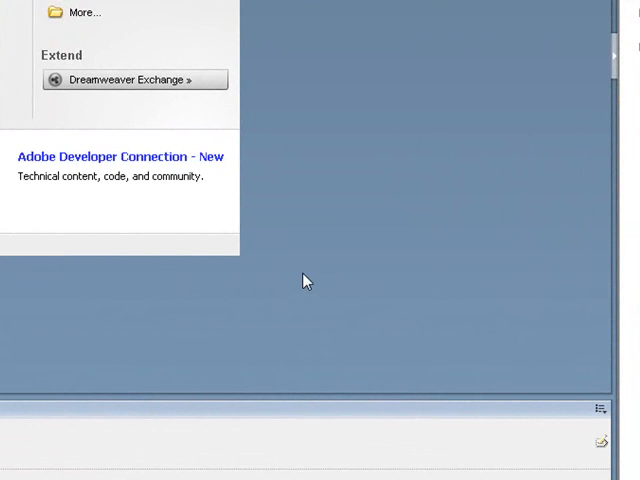
mouse_move(341, 253)
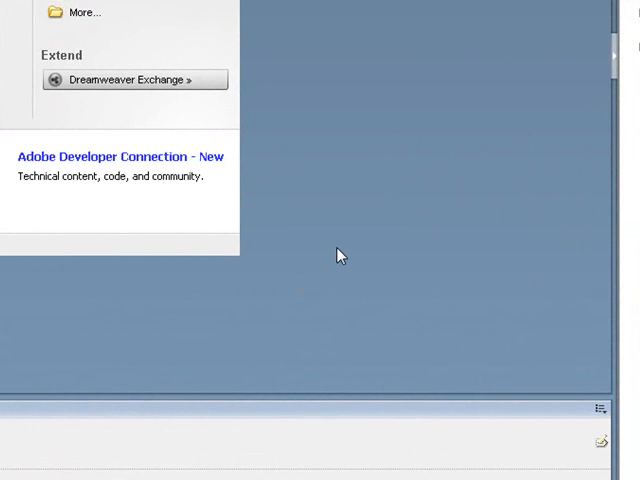
mouse_move(348, 240)
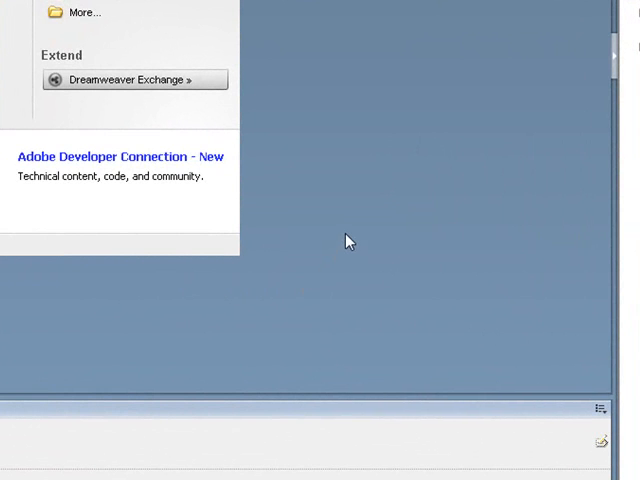
mouse_move(349, 237)
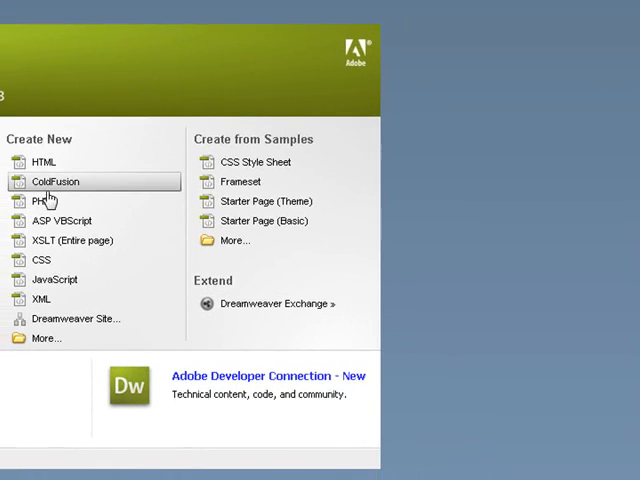
Start a new PHP document and show its source code
click(40, 201)
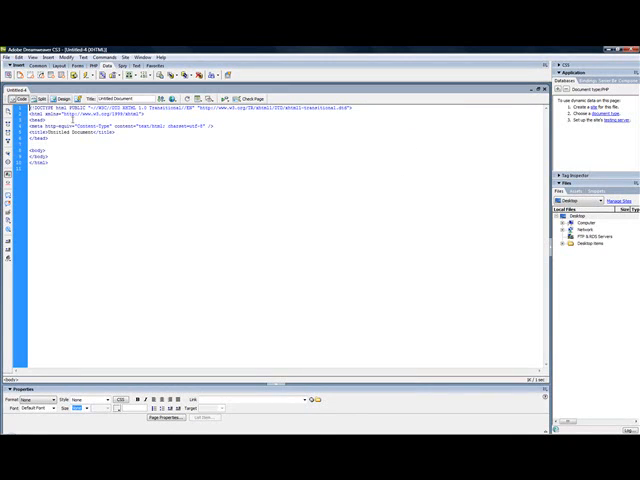
click(165, 138)
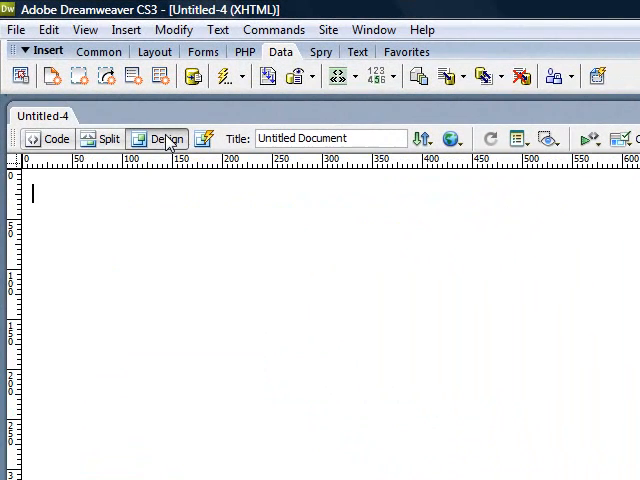
click(48, 138)
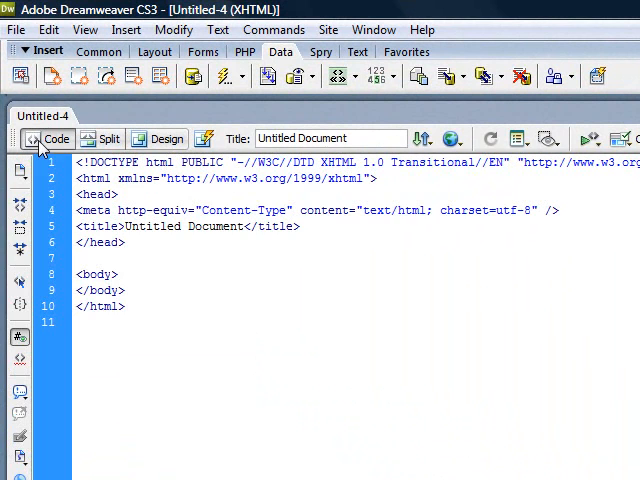
Add an empty <?php ?> block right after the opening body tag
click(118, 273)
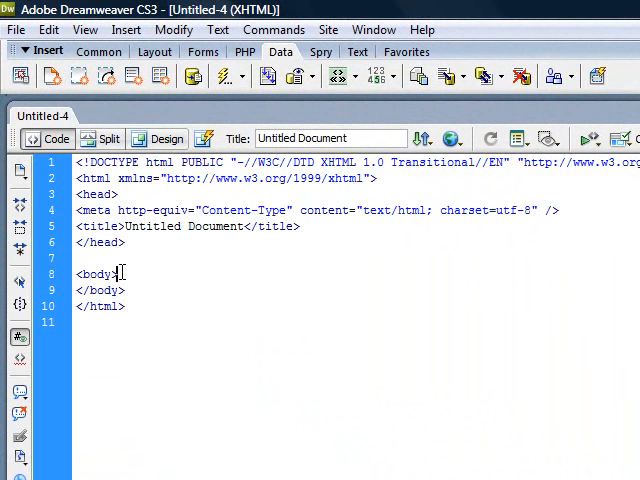
text(<)
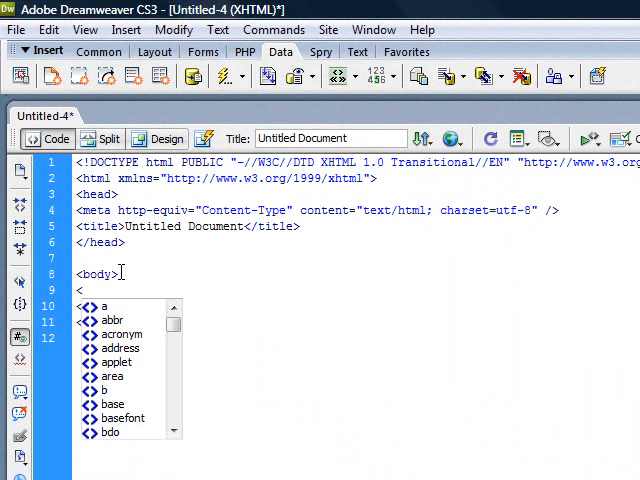
text(<?php)
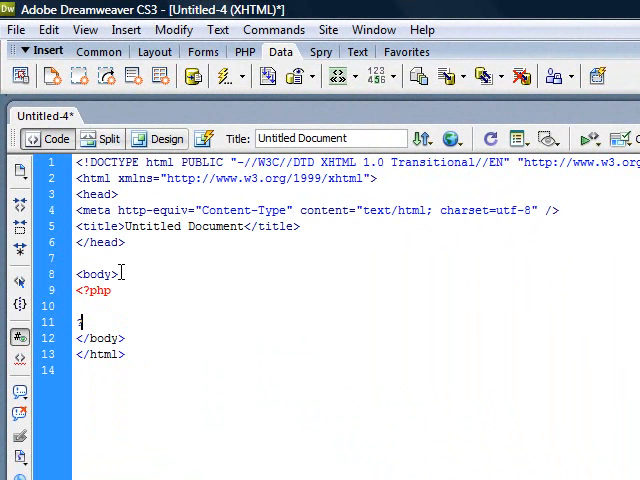
text(?)
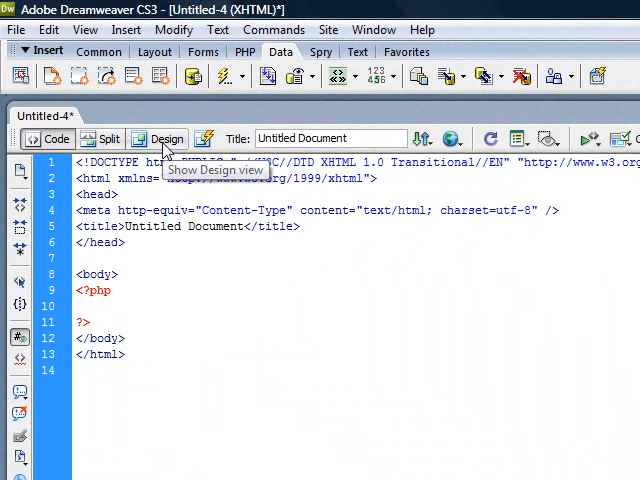
click(165, 138)
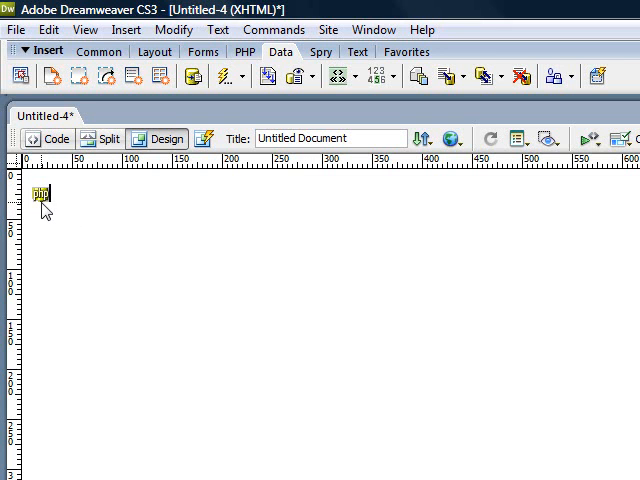
Write echo "Hello World"; inside the PHP block
click(46, 138)
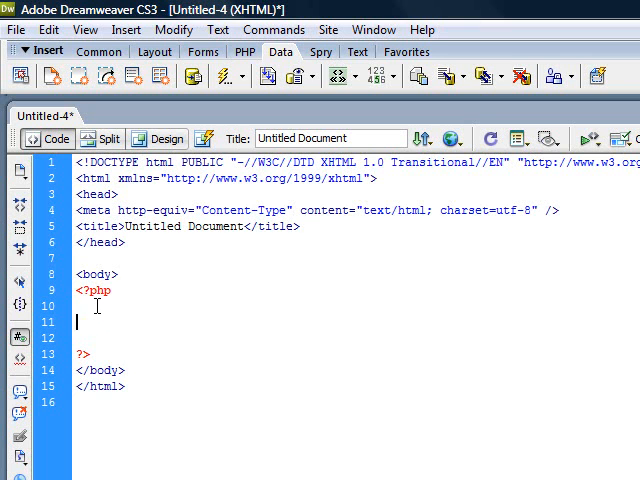
text(ech)
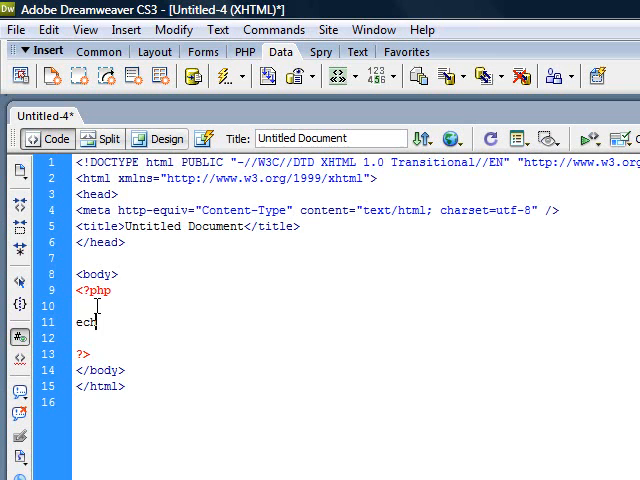
text(o)
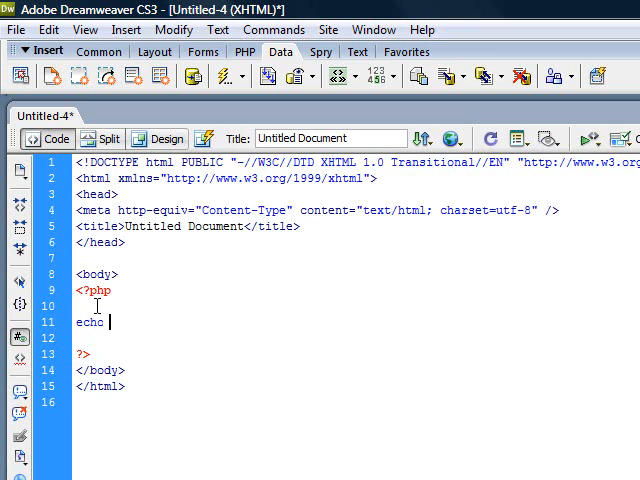
text("Hello World";)
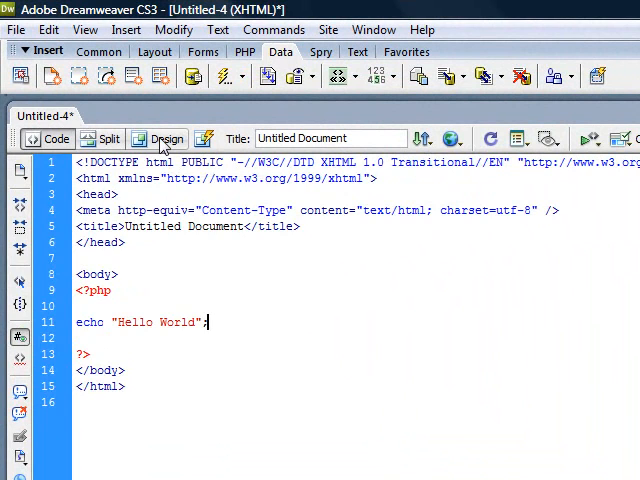
Check the page in Design and Code views, ending on the layout with its PHP marker
click(165, 139)
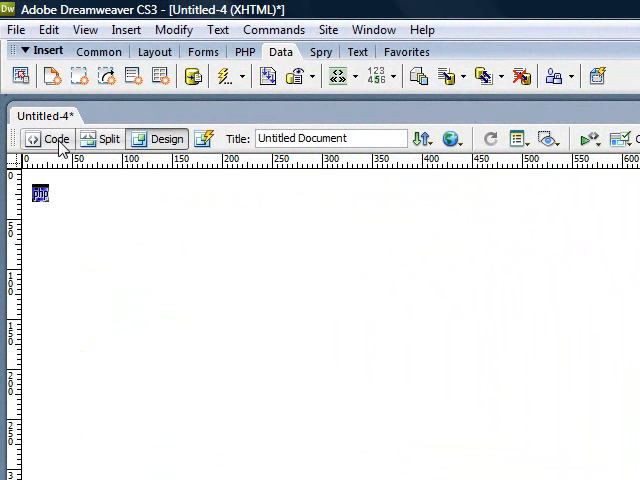
click(48, 138)
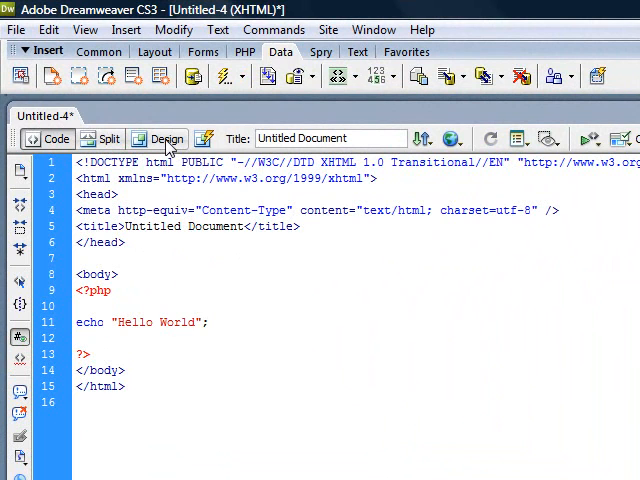
mouse_move(167, 138)
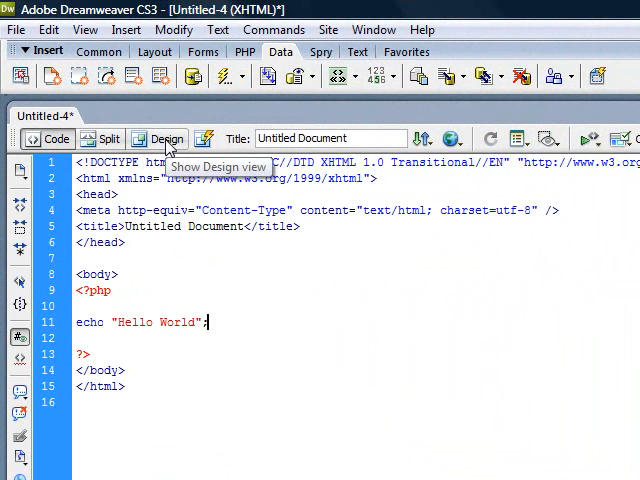
click(157, 138)
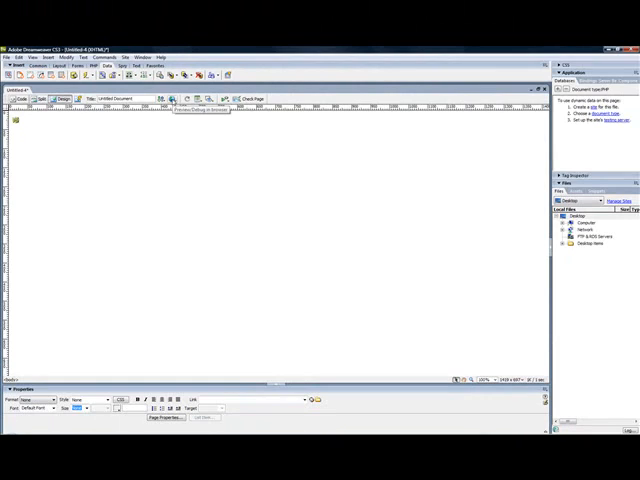
Show the Preview/Debug in browser menu listing Firefox, Internet Explorer and Device Central
click(453, 138)
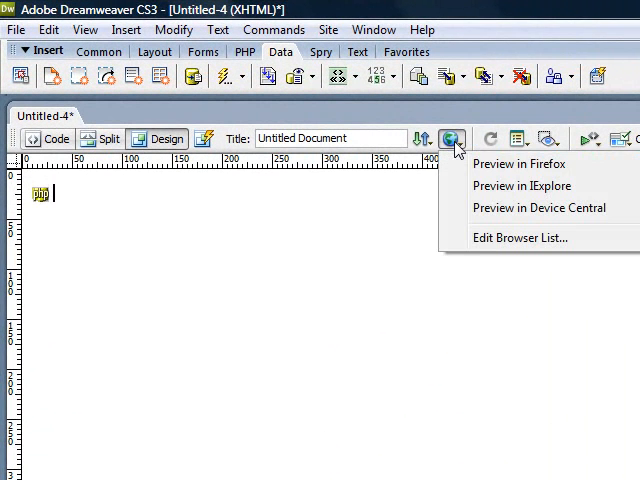
mouse_move(522, 186)
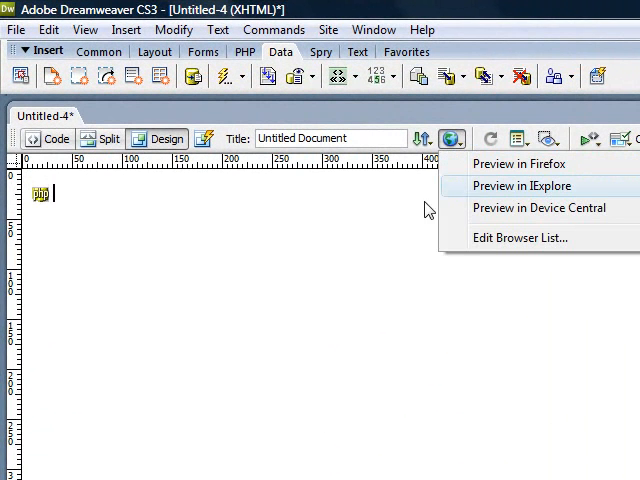
mouse_move(452, 138)
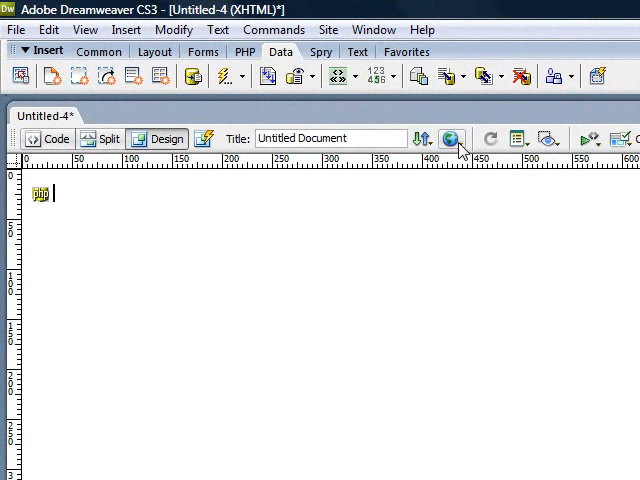
mouse_move(458, 152)
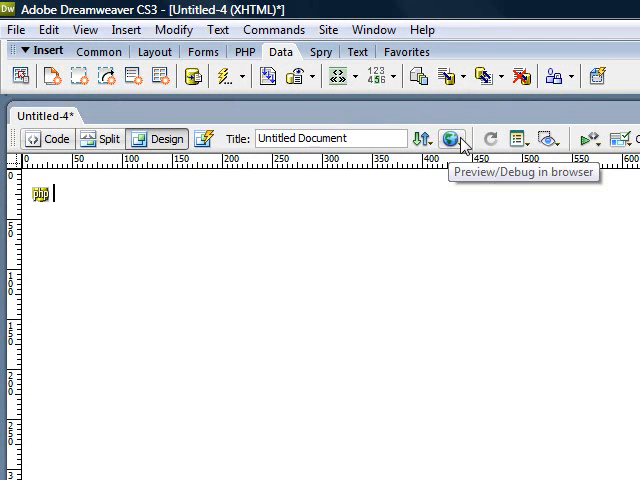
click(453, 138)
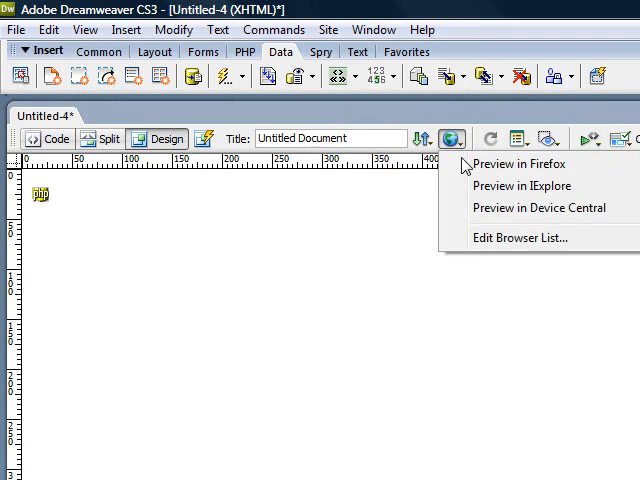
mouse_move(520, 164)
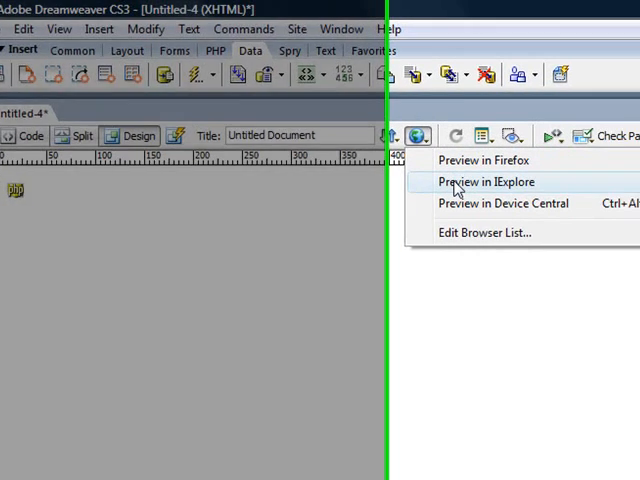
Request an Internet Explorer preview and agree to define a testing server
click(485, 181)
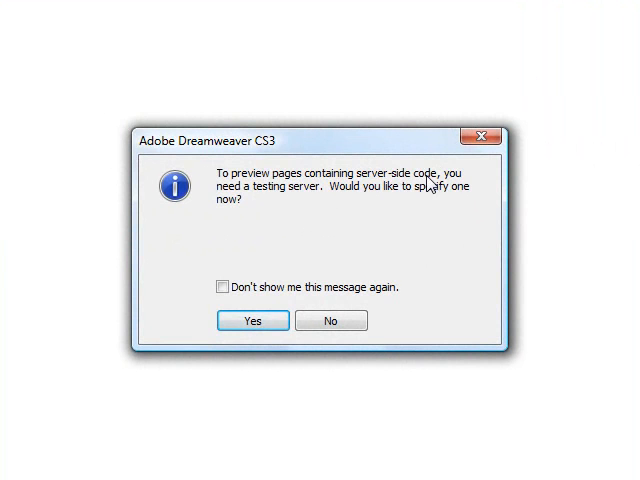
mouse_move(290, 195)
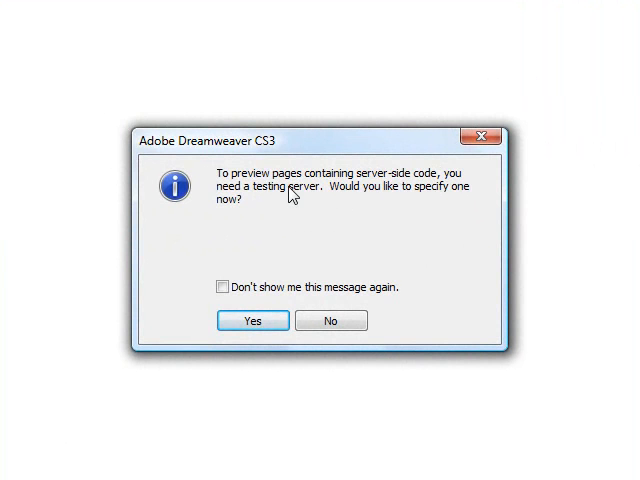
mouse_move(385, 232)
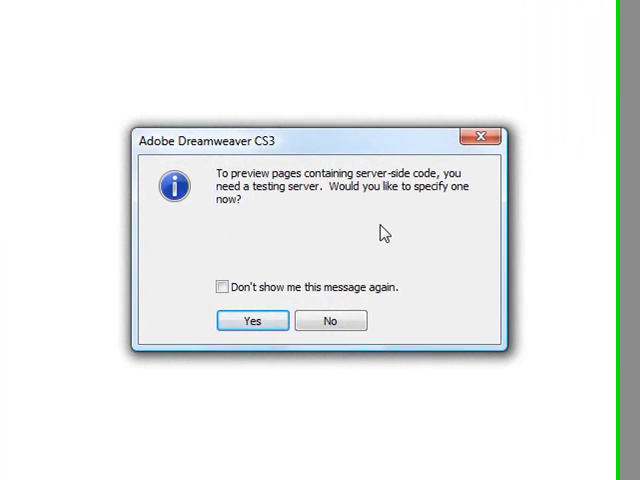
click(251, 321)
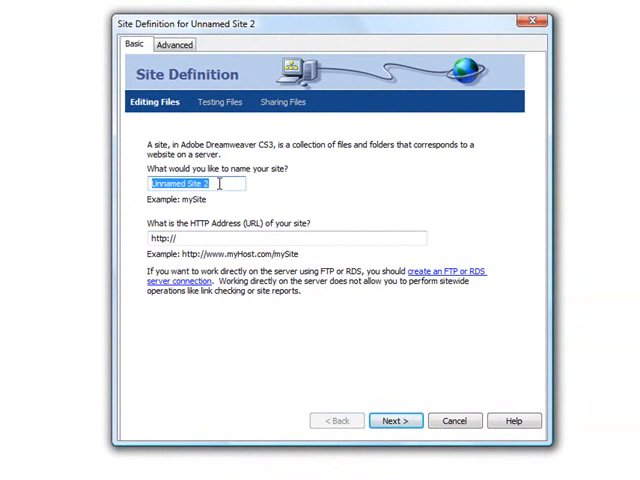
mouse_move(234, 184)
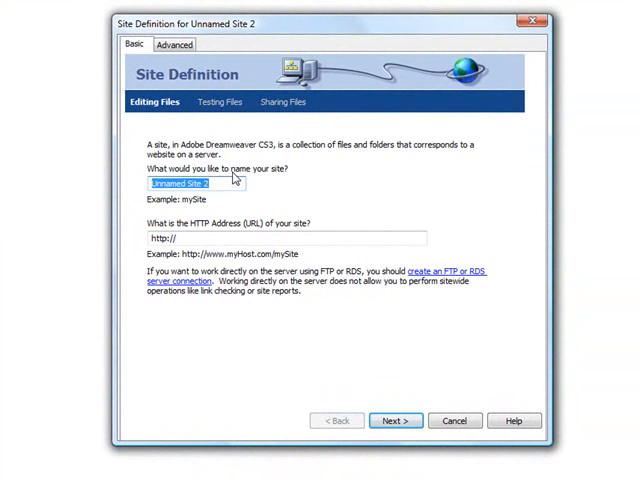
Name the site TestWebsite and continue to the server technology question
text(Test)
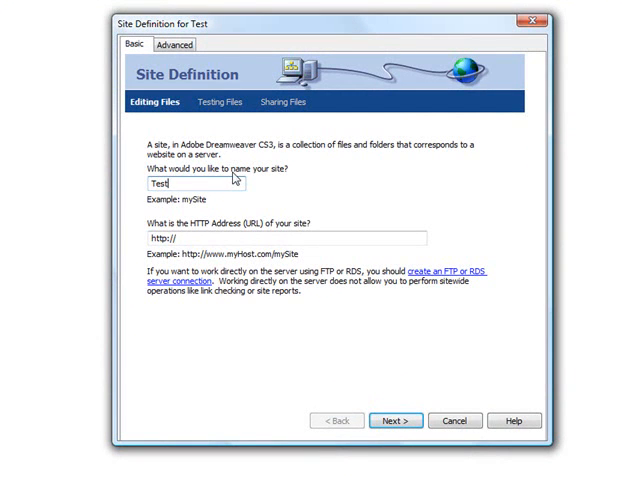
text(Websit)
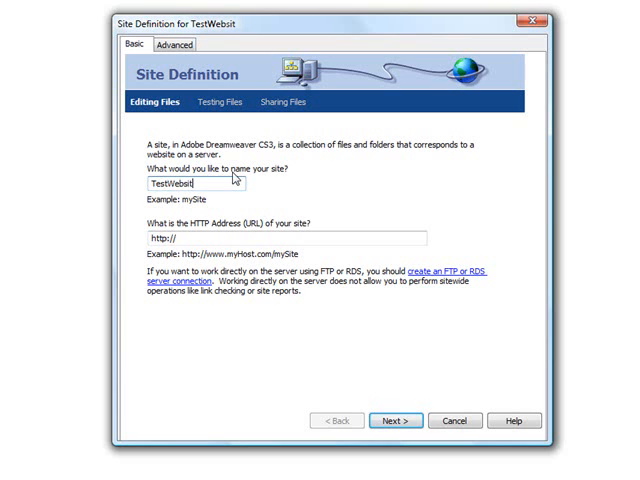
text(e)
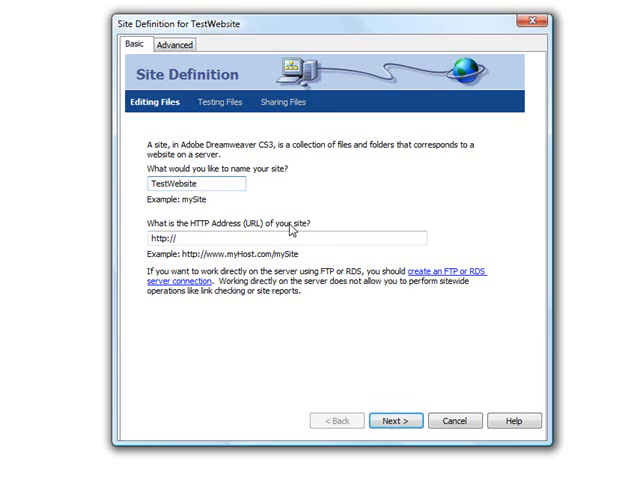
click(395, 420)
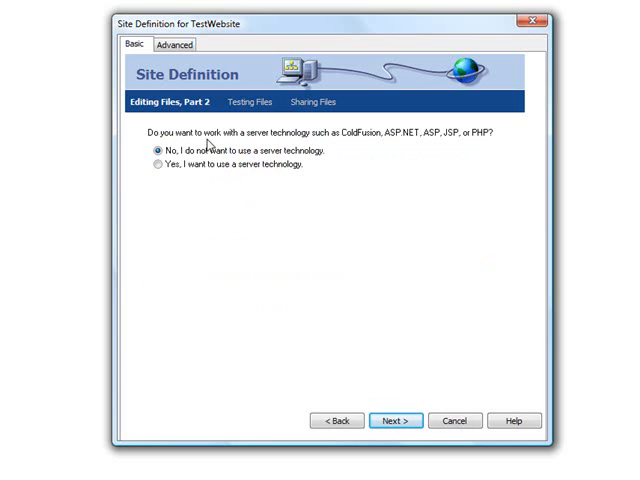
mouse_move(393, 142)
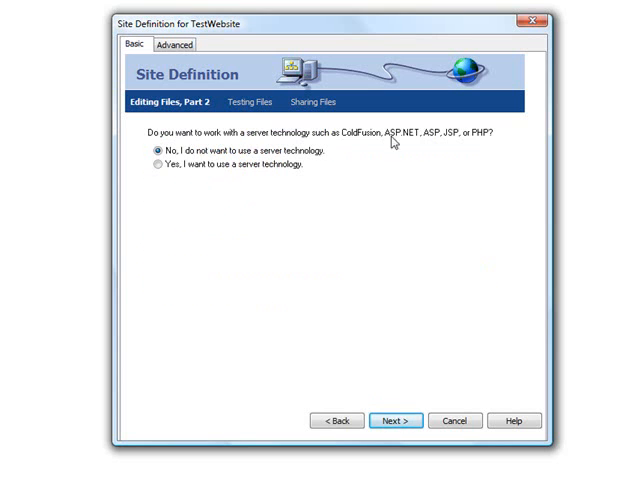
mouse_move(367, 147)
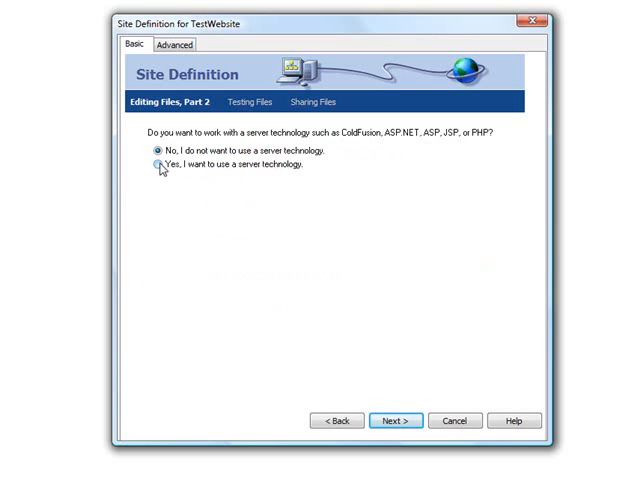
Choose PHP MySQL server technology and continue to the file development options
click(155, 166)
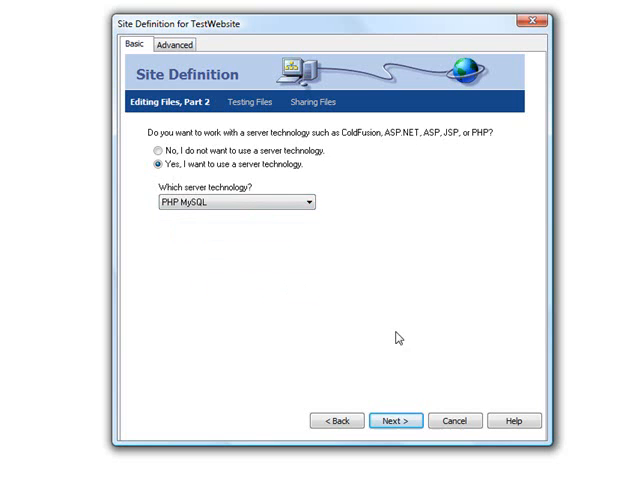
click(394, 420)
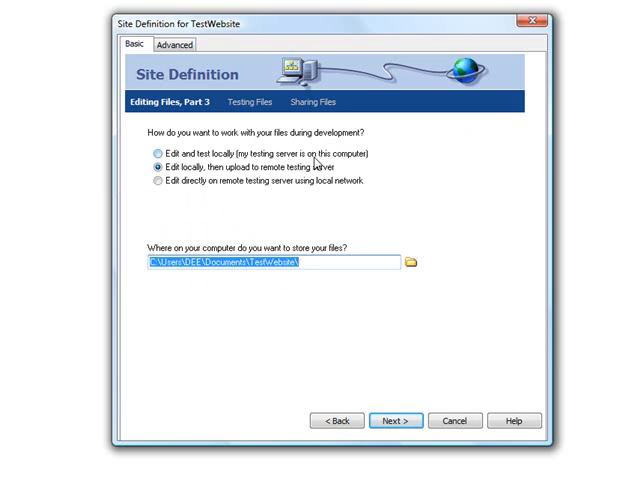
Edit and test locally with C:\wamp\www as the site's root folder, then continue
click(157, 152)
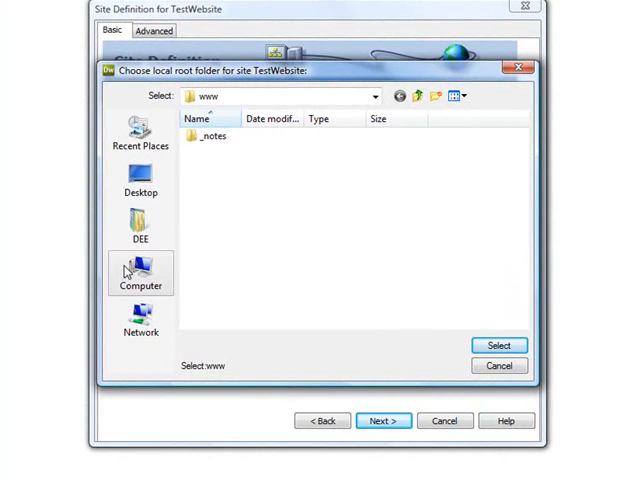
click(140, 272)
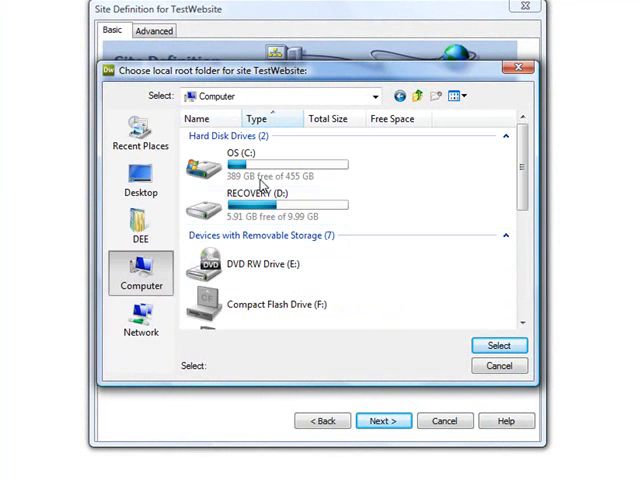
double_click(248, 167)
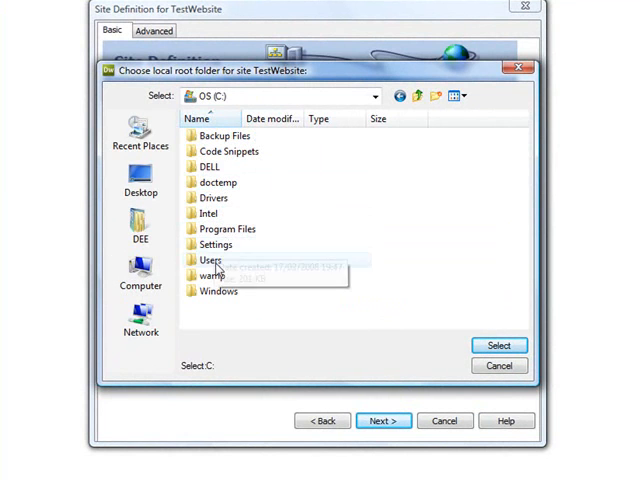
double_click(209, 274)
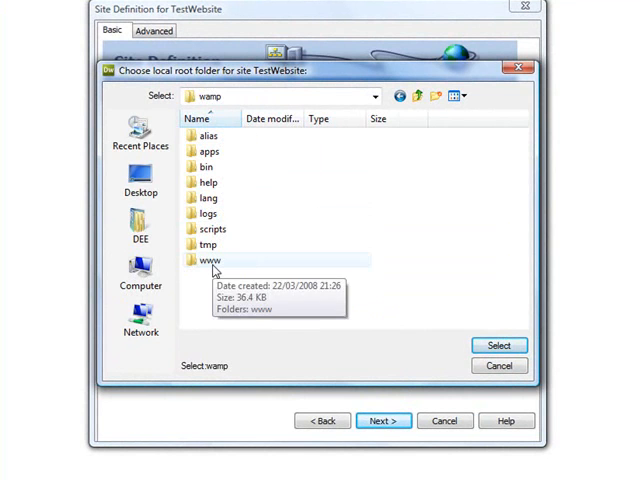
double_click(209, 259)
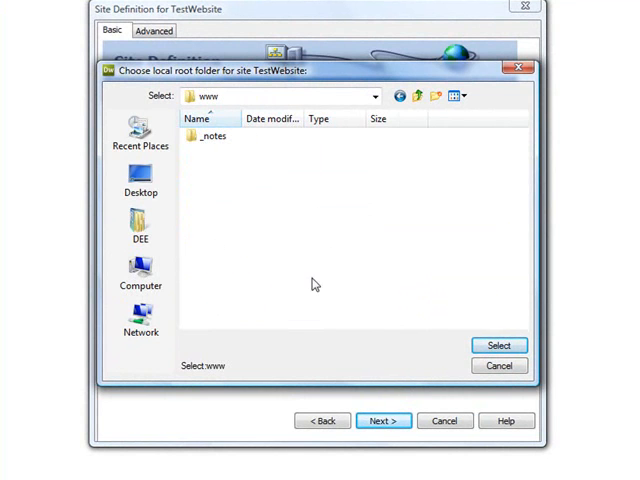
click(498, 345)
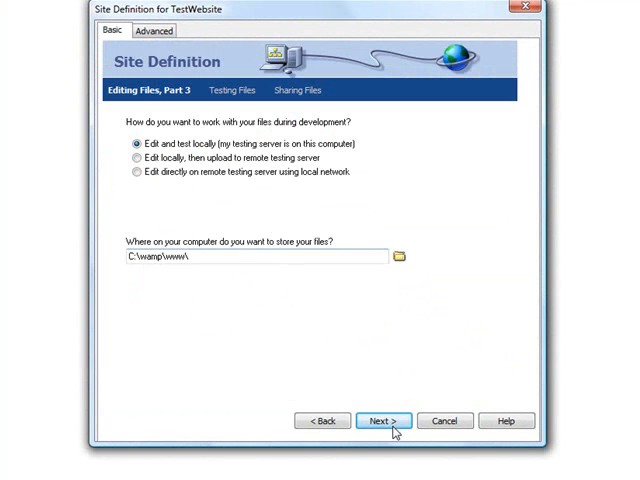
click(383, 420)
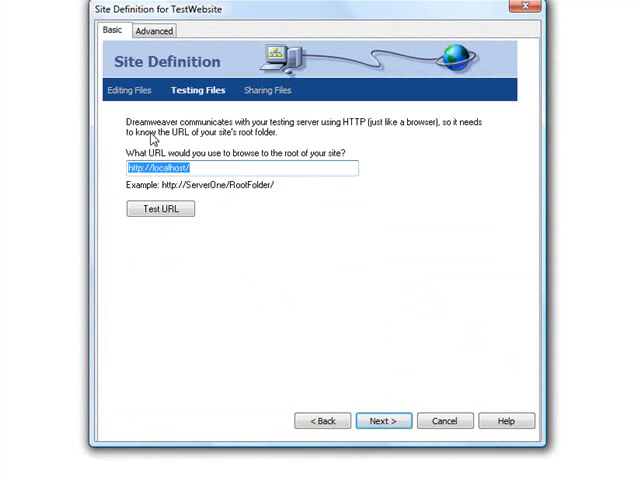
mouse_move(283, 133)
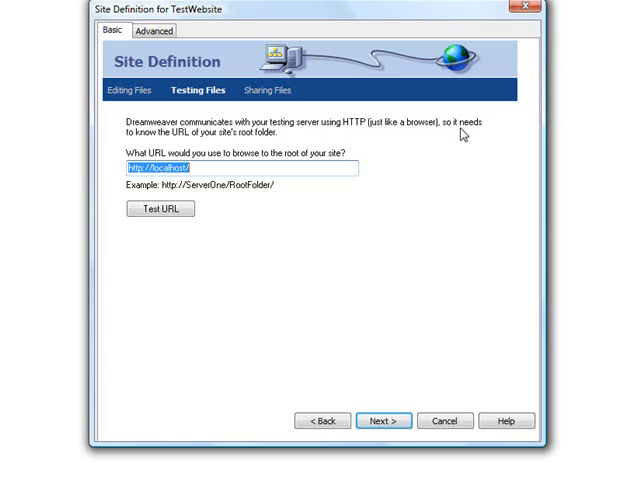
mouse_move(228, 142)
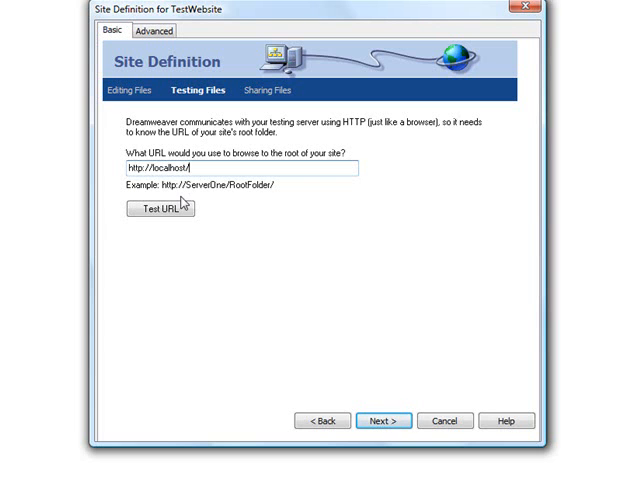
click(158, 208)
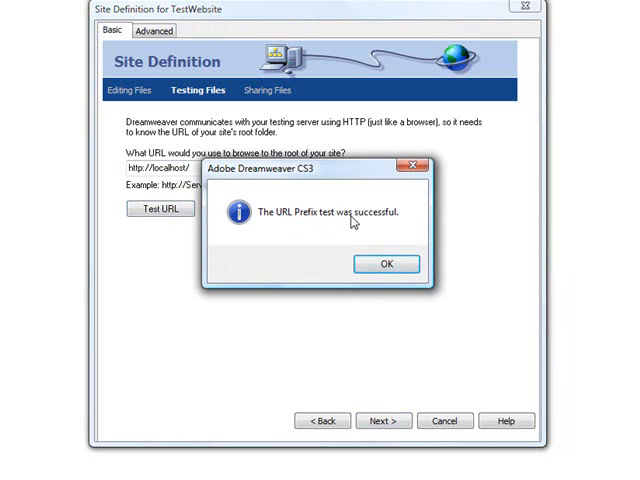
click(386, 263)
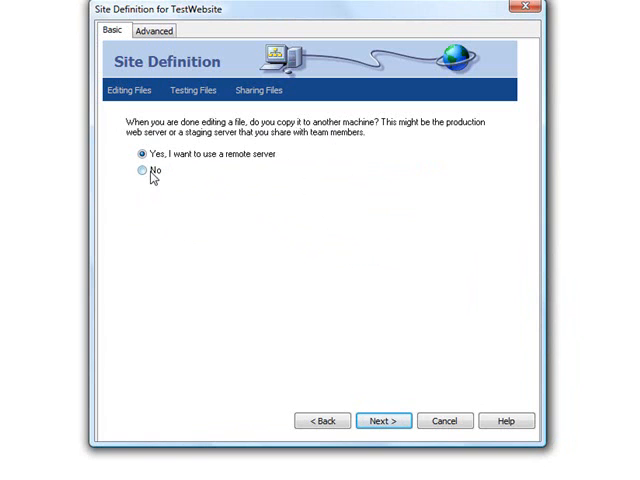
Choose no remote server and finish the TestWebsite site definition
click(138, 170)
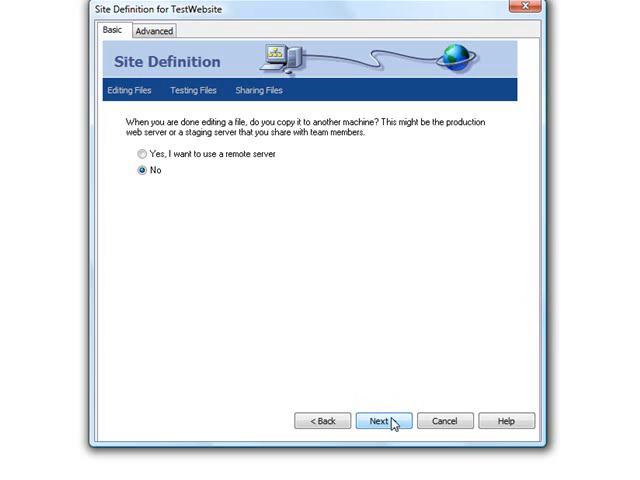
click(380, 420)
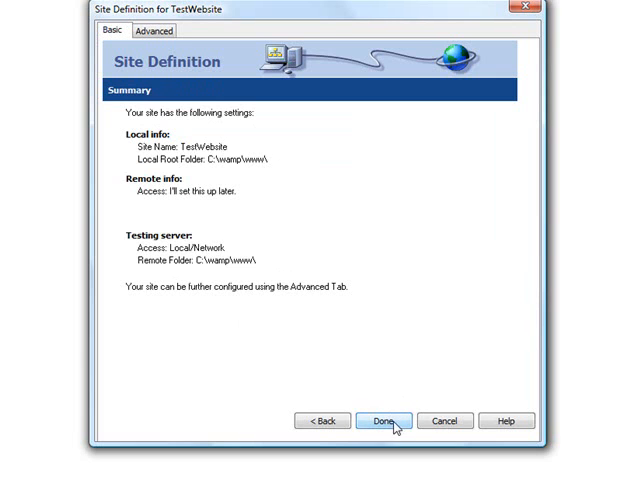
click(383, 420)
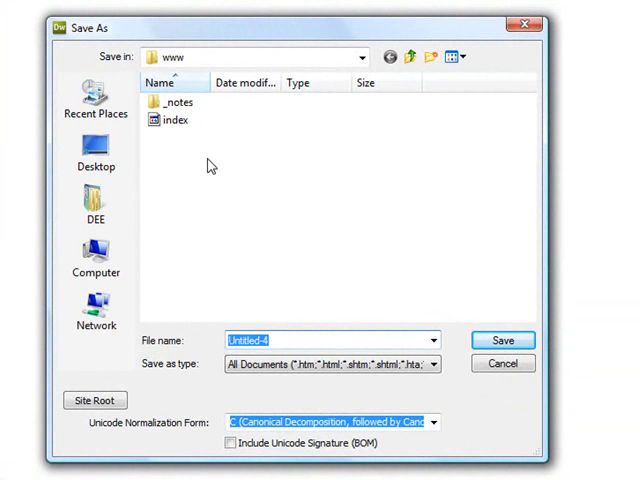
Save the page as helloworld.php in C:\wamp\www, previewing Hello World in Internet Explorer
text(helpp)
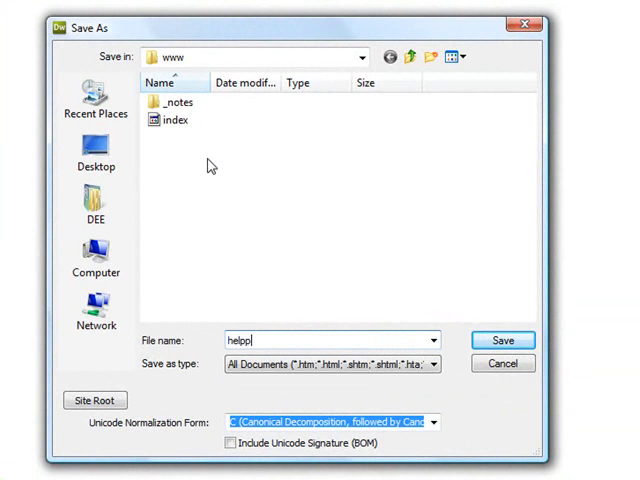
text(helloworld.ph)
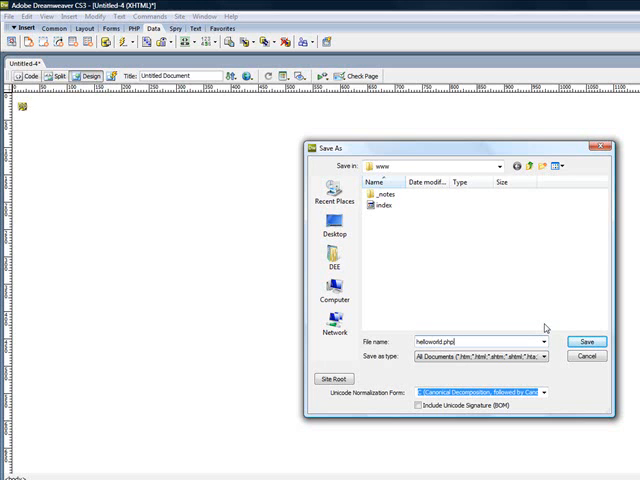
mouse_move(589, 356)
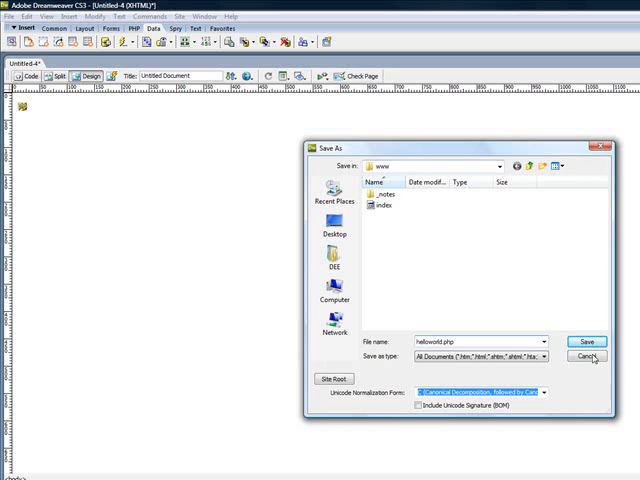
click(588, 342)
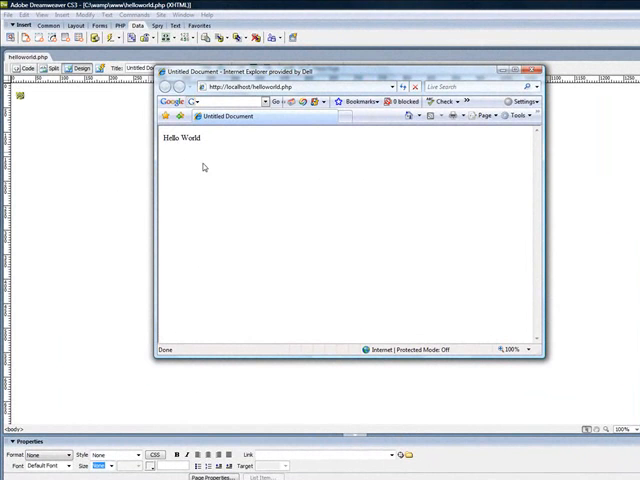
mouse_move(225, 144)
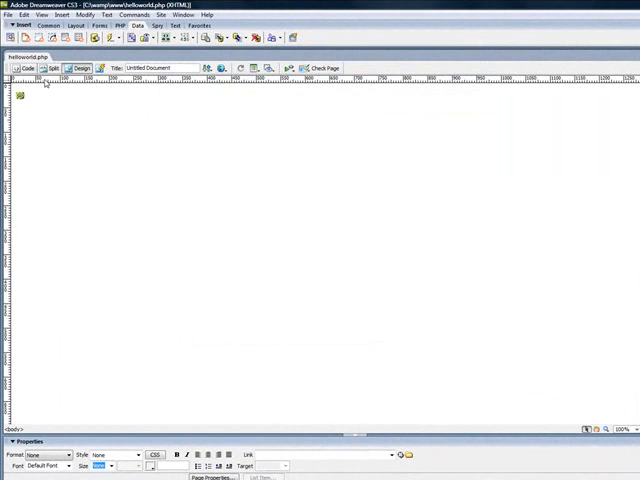
Return to Dreamweaver's Code view showing the echo "Hello World" PHP source
click(27, 68)
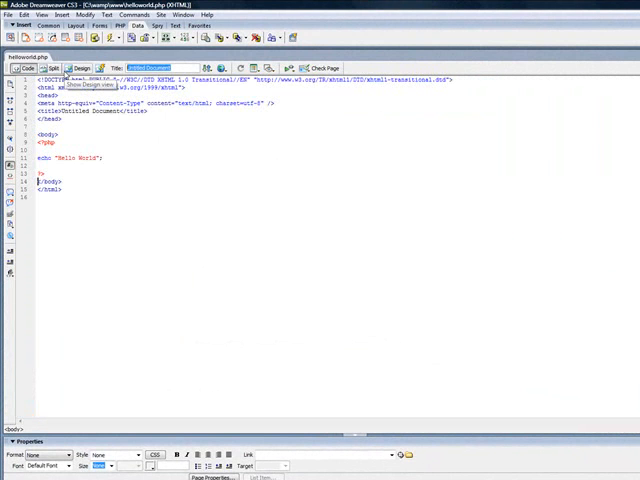
Set the page title of helloworld.php to 'PHP Document'
text(PHP Doc)
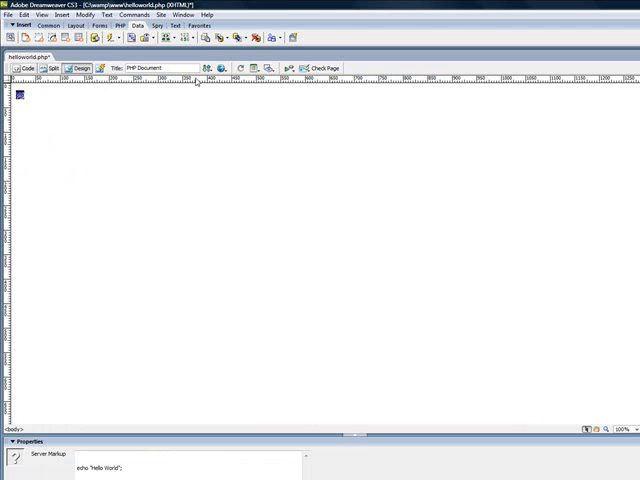
Preview helloworld.php in Internet Explorer, confirm title PHP Document and Hello World, then close it
click(168, 79)
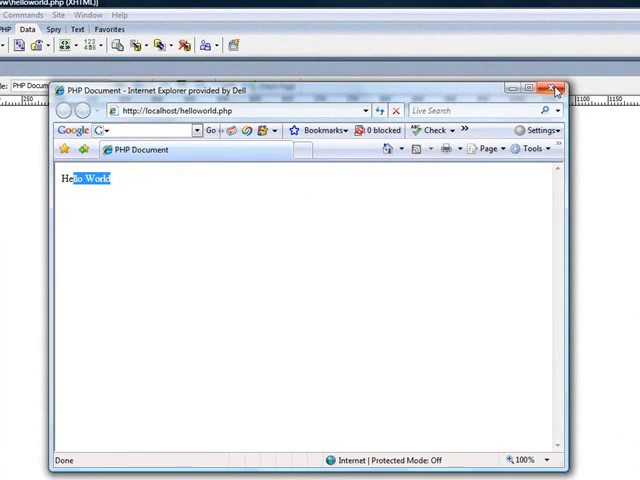
click(556, 90)
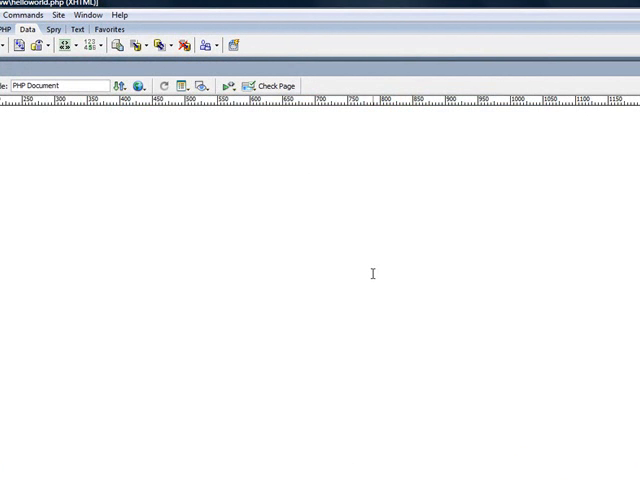